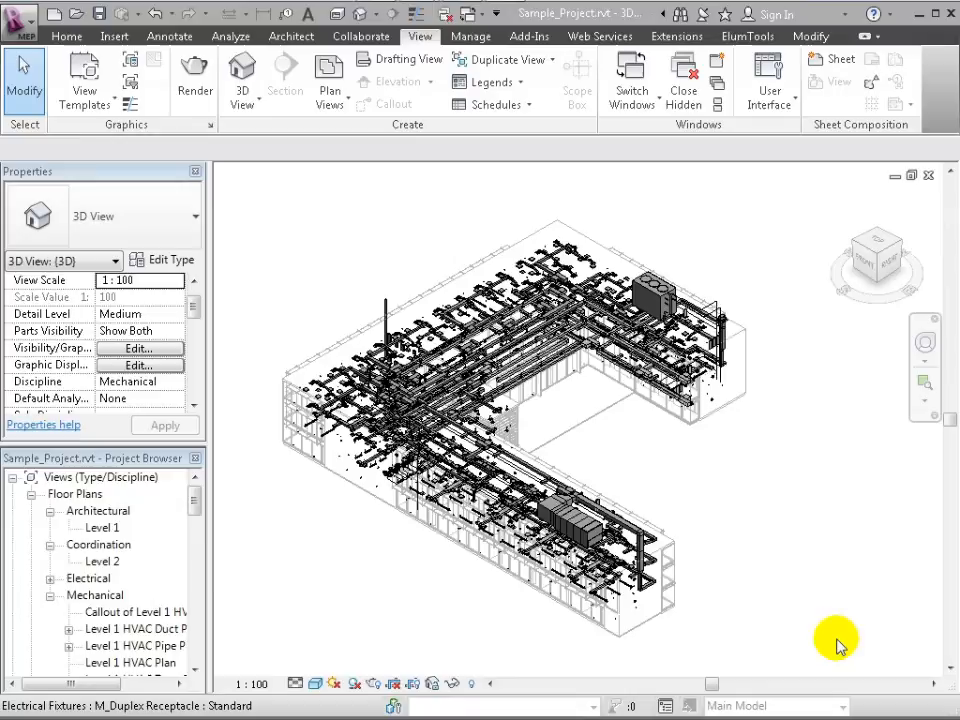
# - Check the view discipline list, view the model from above, and pan across the ductwork
pyautogui.click(270, 410)
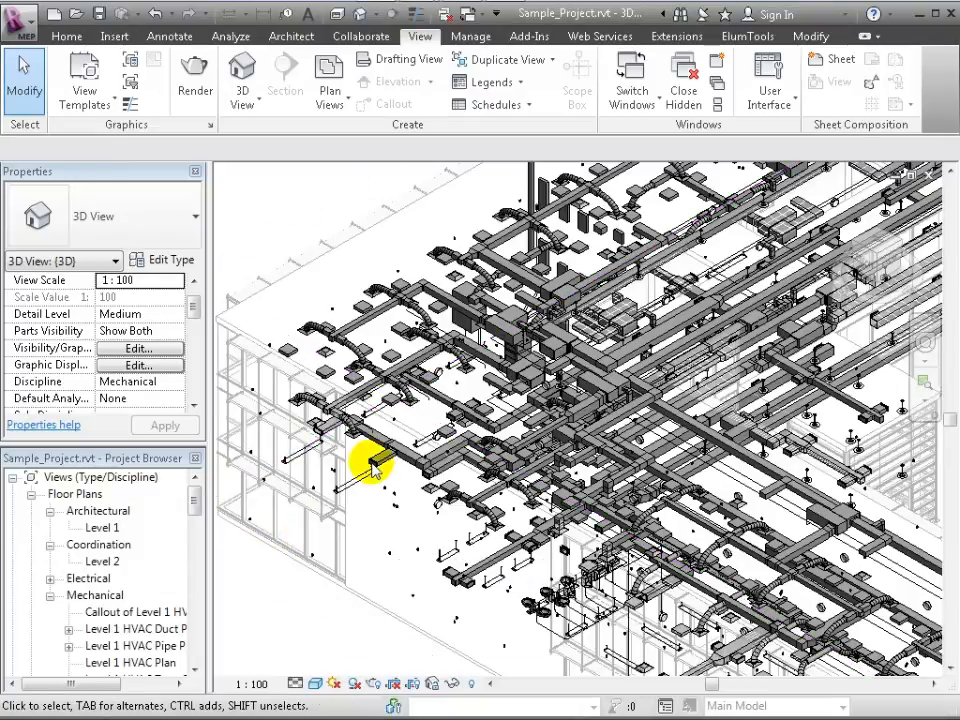
pyautogui.click(160, 382)
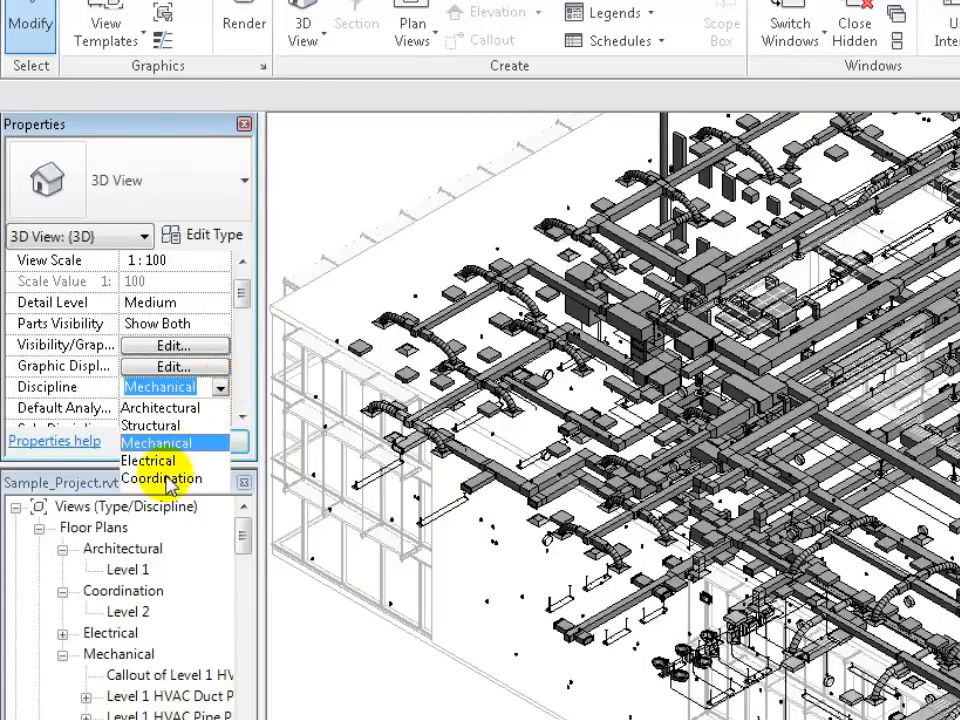
pyautogui.click(162, 479)
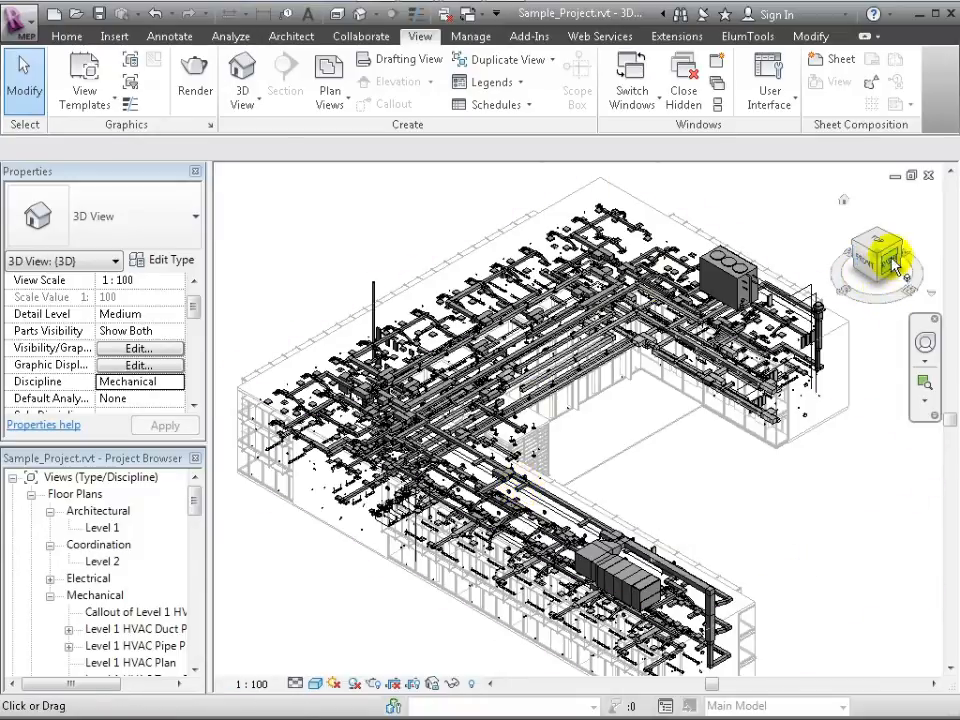
pyautogui.moveTo(890, 258)
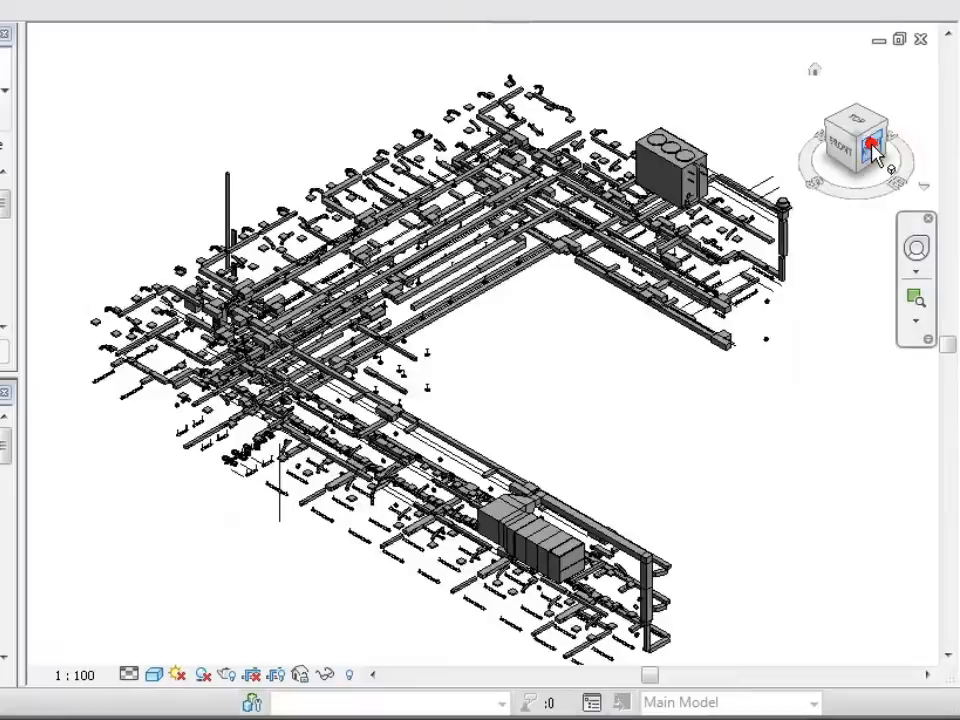
pyautogui.click(855, 140)
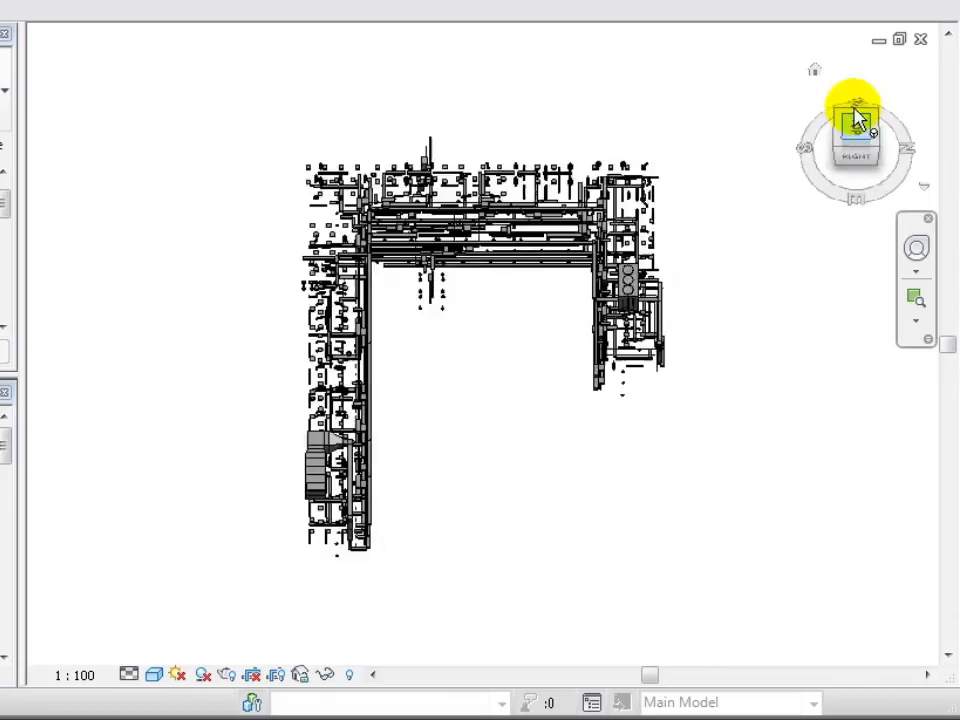
pyautogui.click(855, 135)
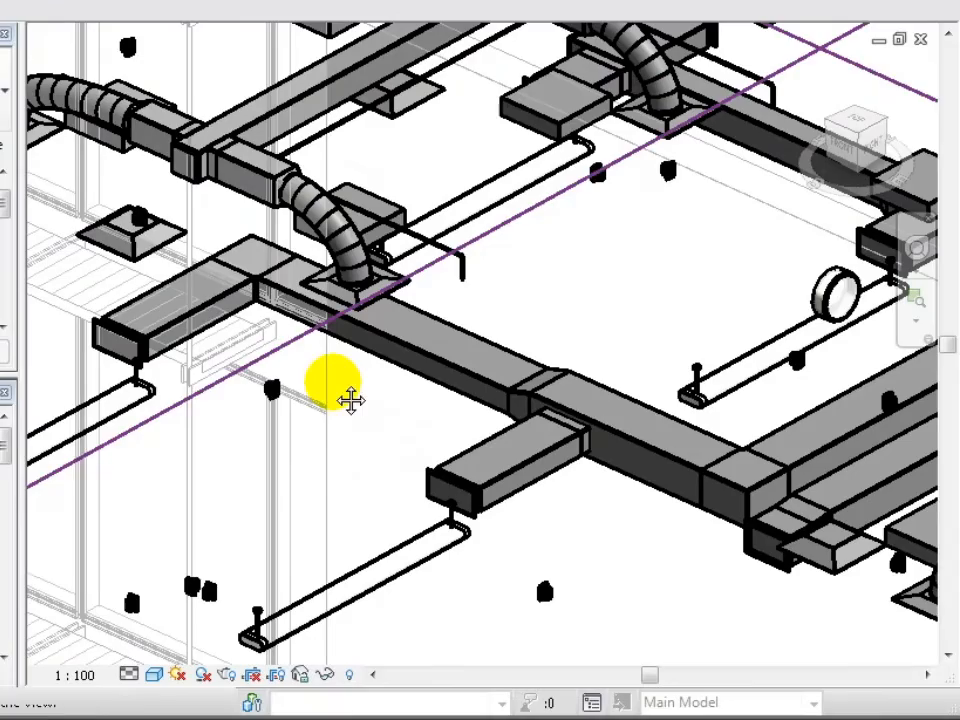
pyautogui.moveTo(350, 400); pyautogui.dragTo(355, 425)
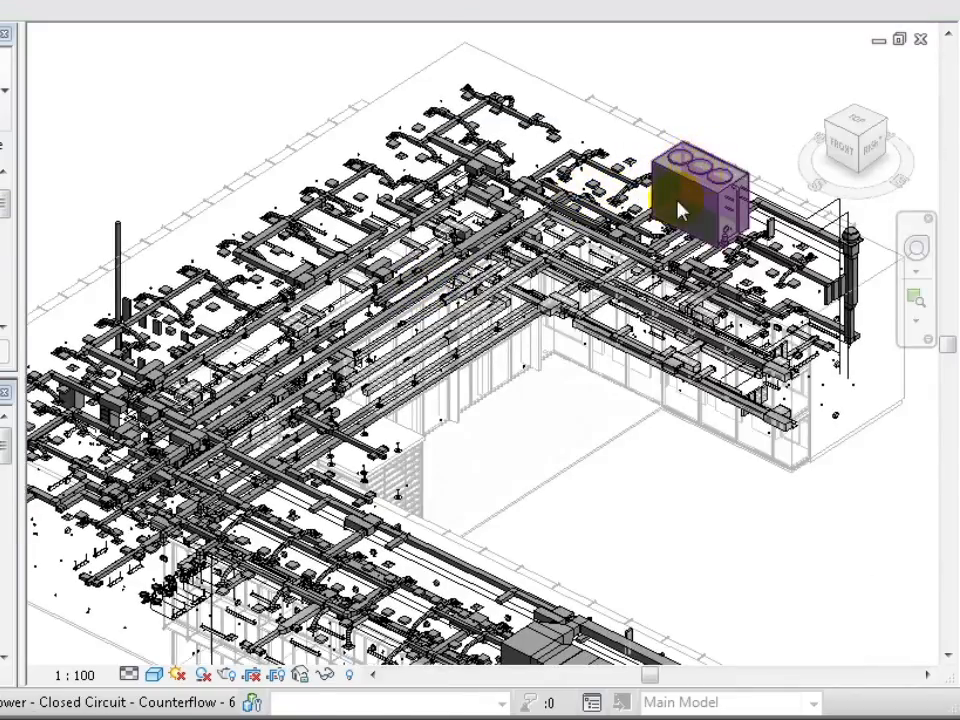
# - Open the Level 1 HVAC WSHP TYP callout plan and bring up the ViewCube orientation options
pyautogui.click(690, 195)
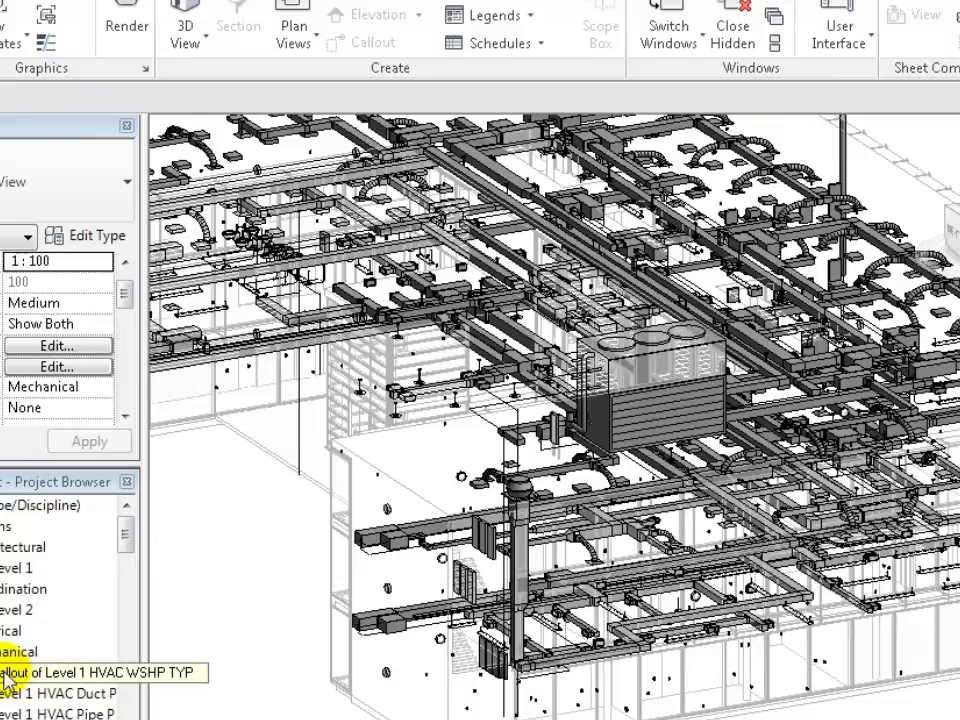
pyautogui.doubleClick(100, 672)
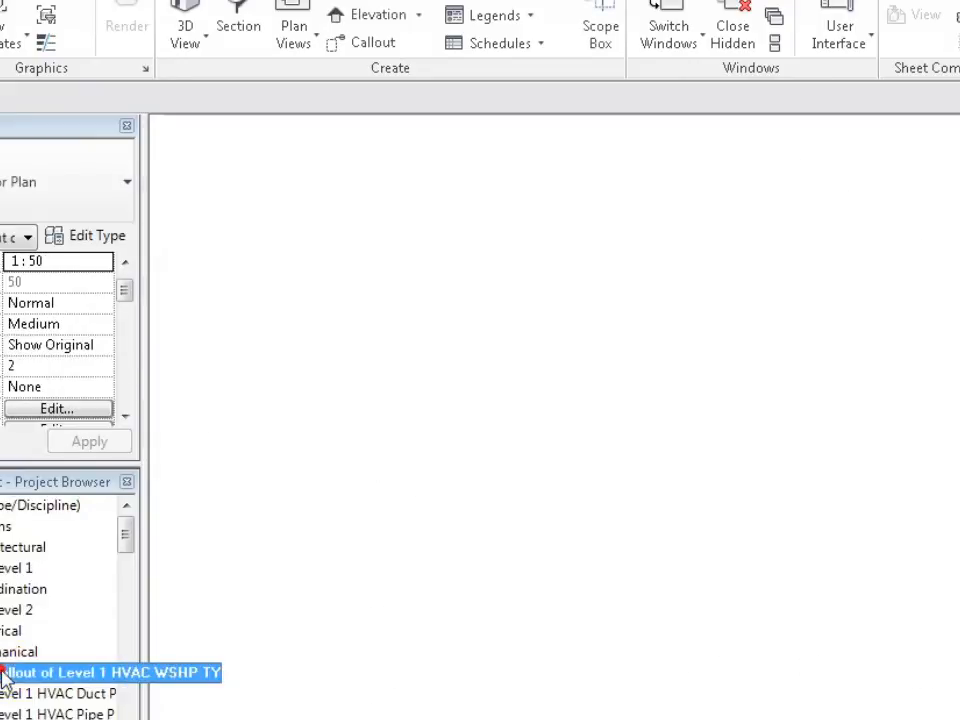
pyautogui.doubleClick(110, 672)
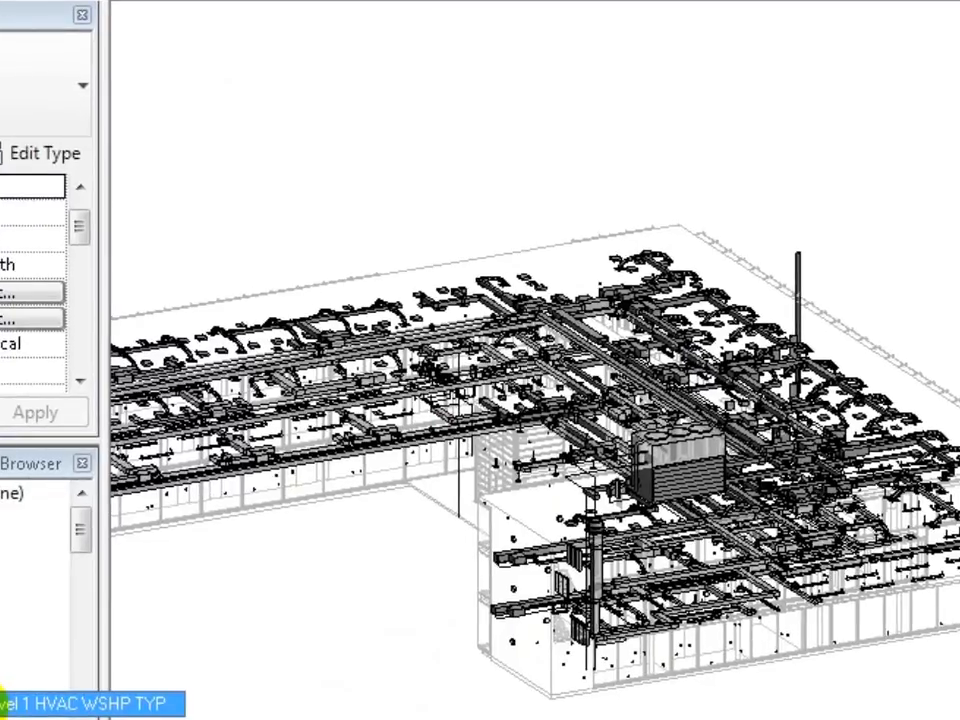
pyautogui.doubleClick(90, 666)
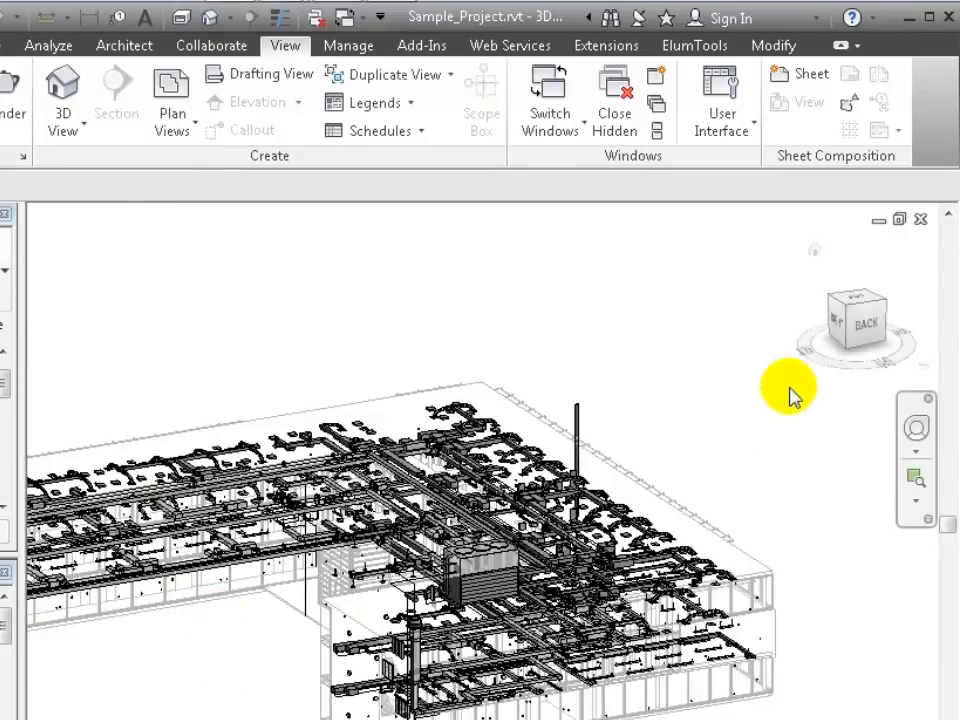
pyautogui.rightClick(855, 320)
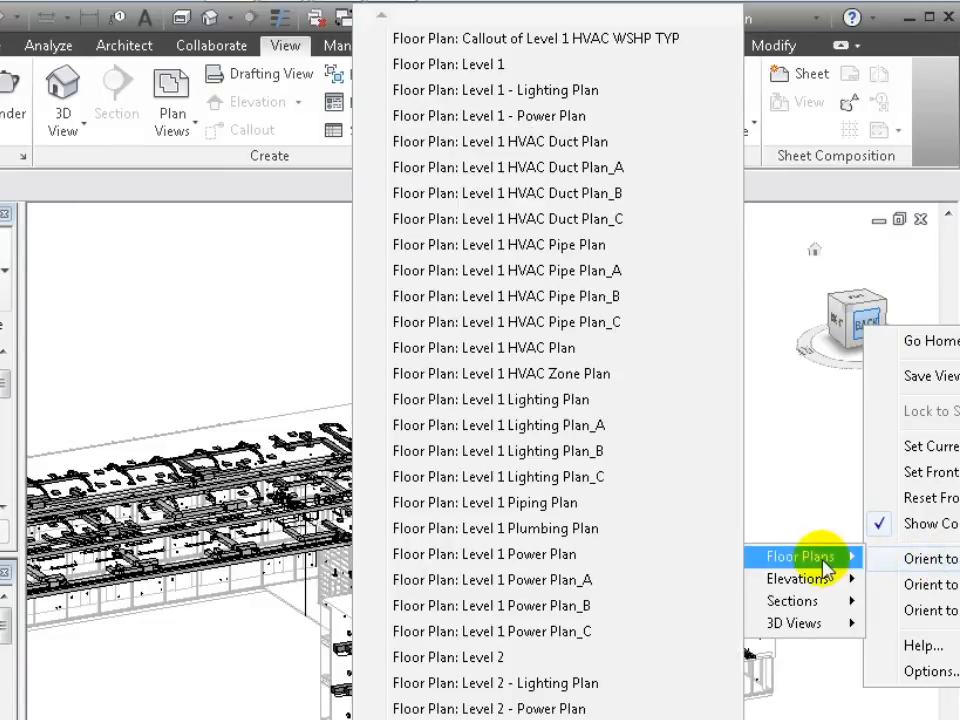
pyautogui.moveTo(480, 193)
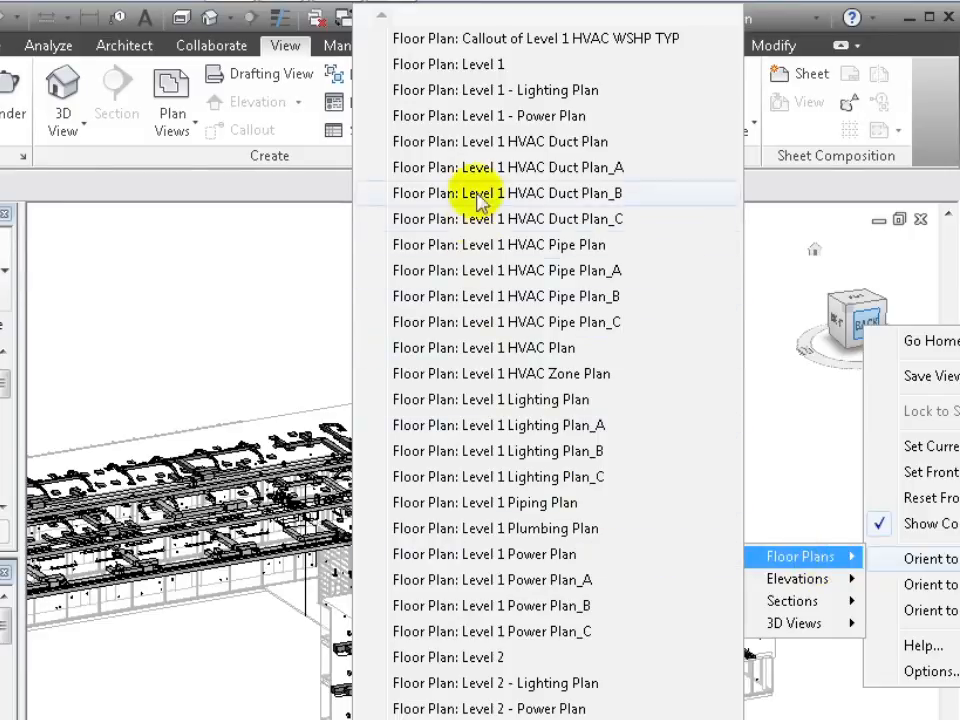
pyautogui.moveTo(485, 38)
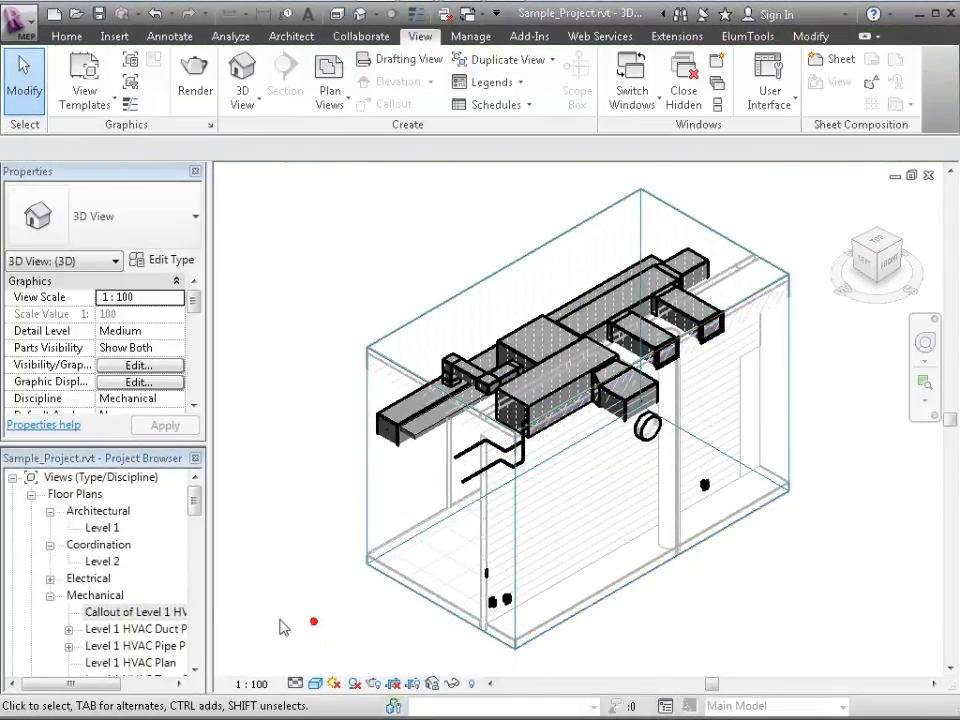
pyautogui.moveTo(345, 612)
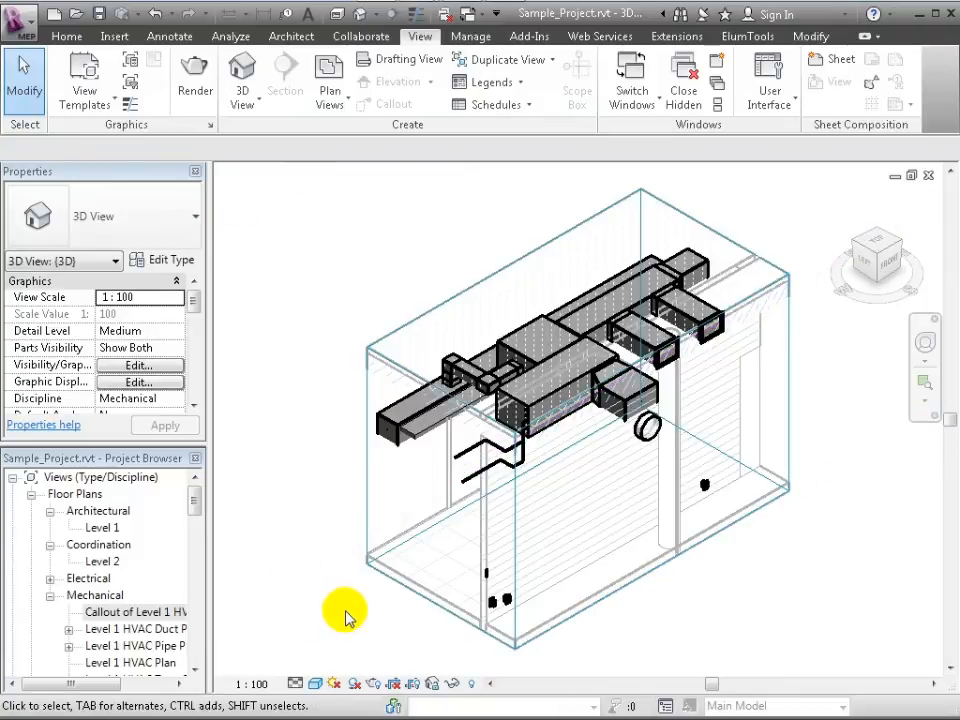
# - Set the 3D view's View Scale to 1:50 in Properties
pyautogui.click(140, 297)
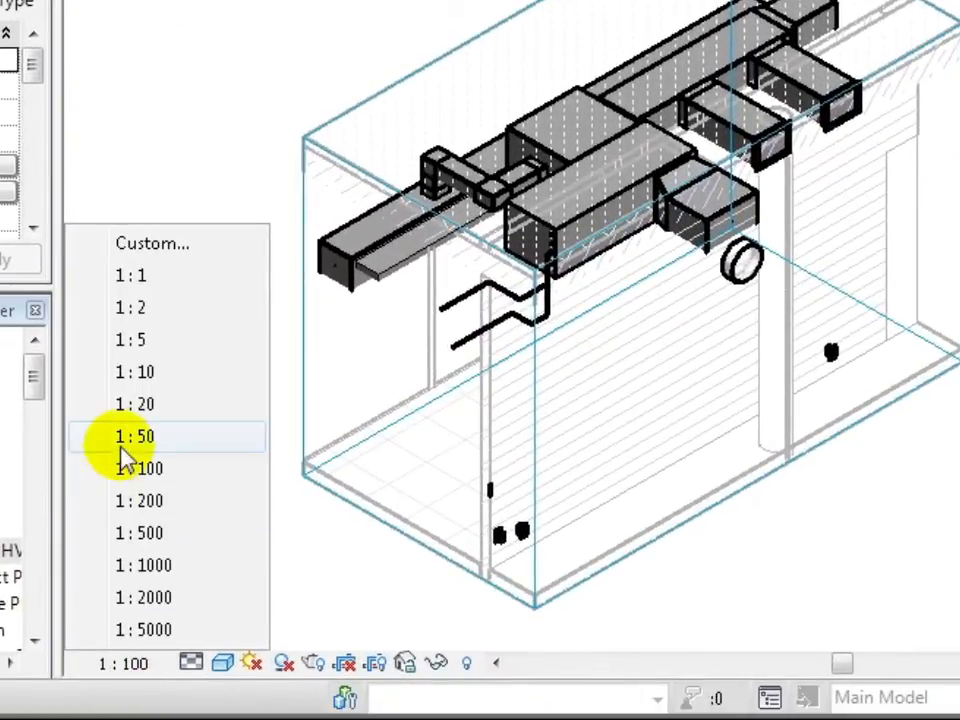
pyautogui.click(135, 436)
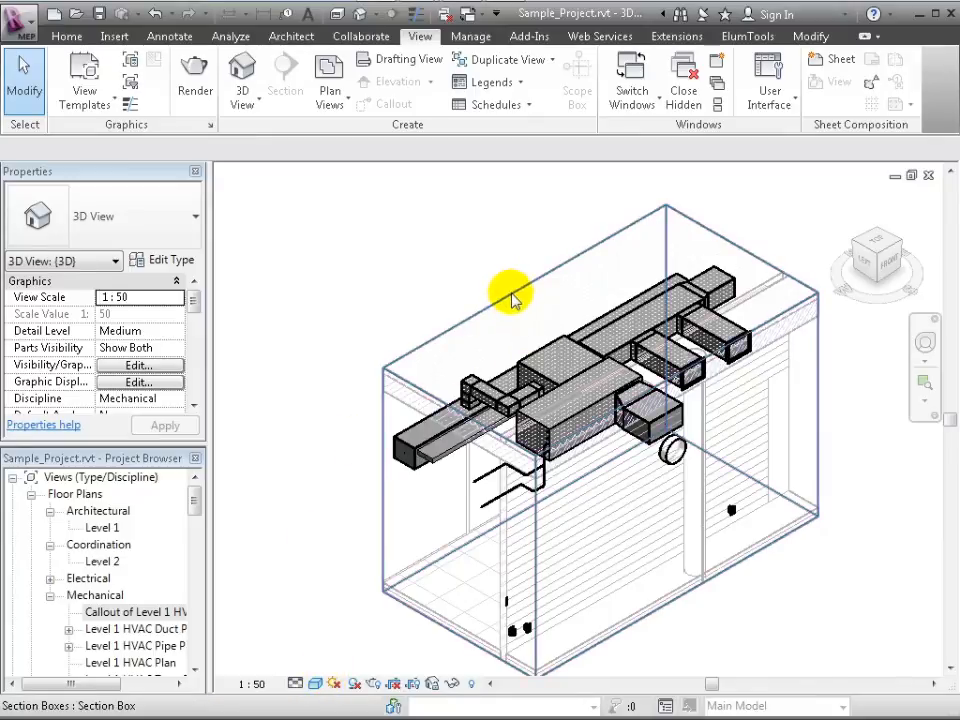
# - Hide the section box outline, set the discipline to Coordination, and orbit the cropped model
pyautogui.click(512, 293)
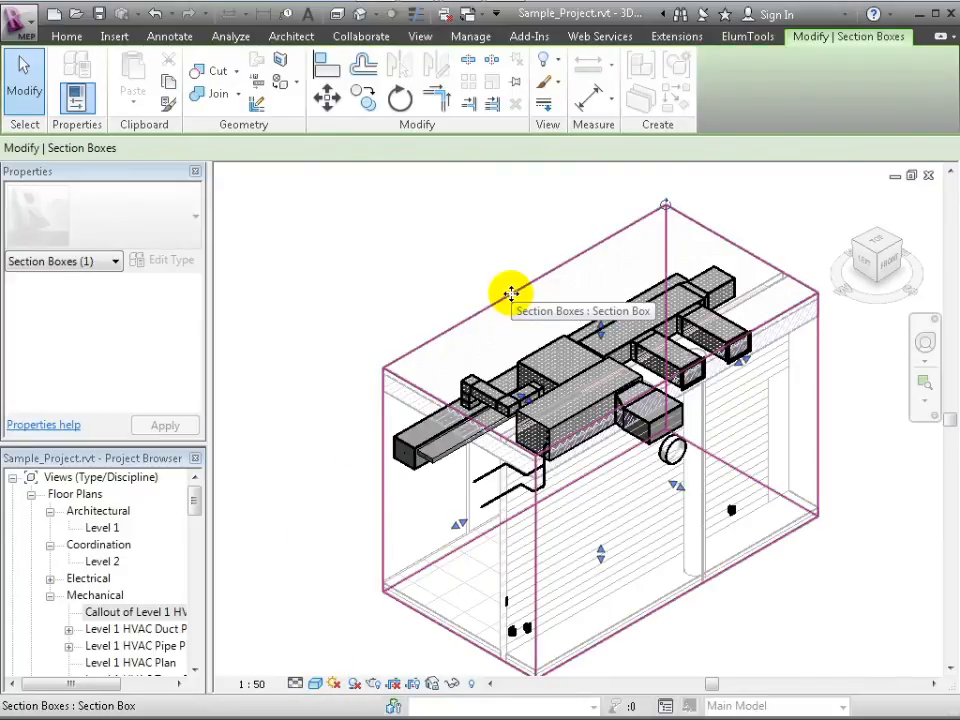
pyautogui.rightClick(511, 293)
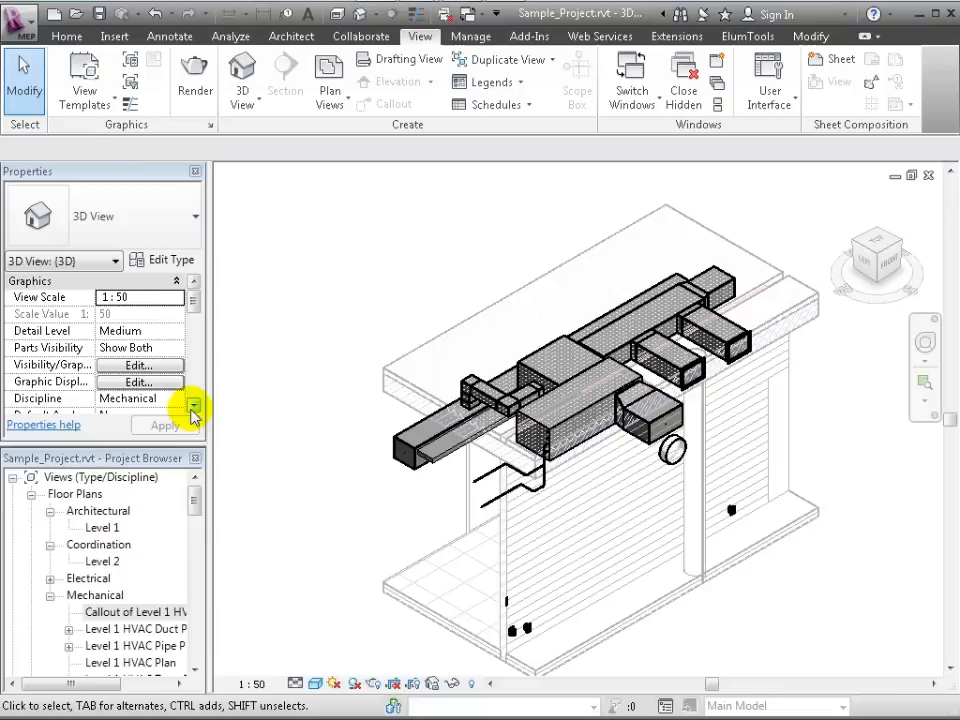
pyautogui.click(193, 398)
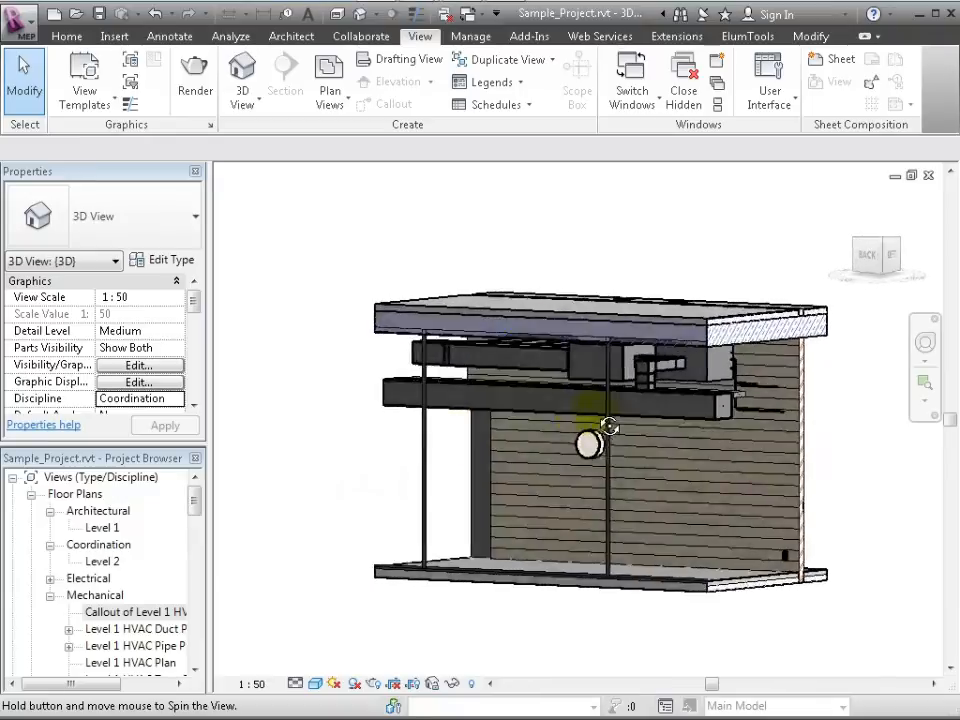
pyautogui.moveTo(608, 425); pyautogui.dragTo(815, 420)
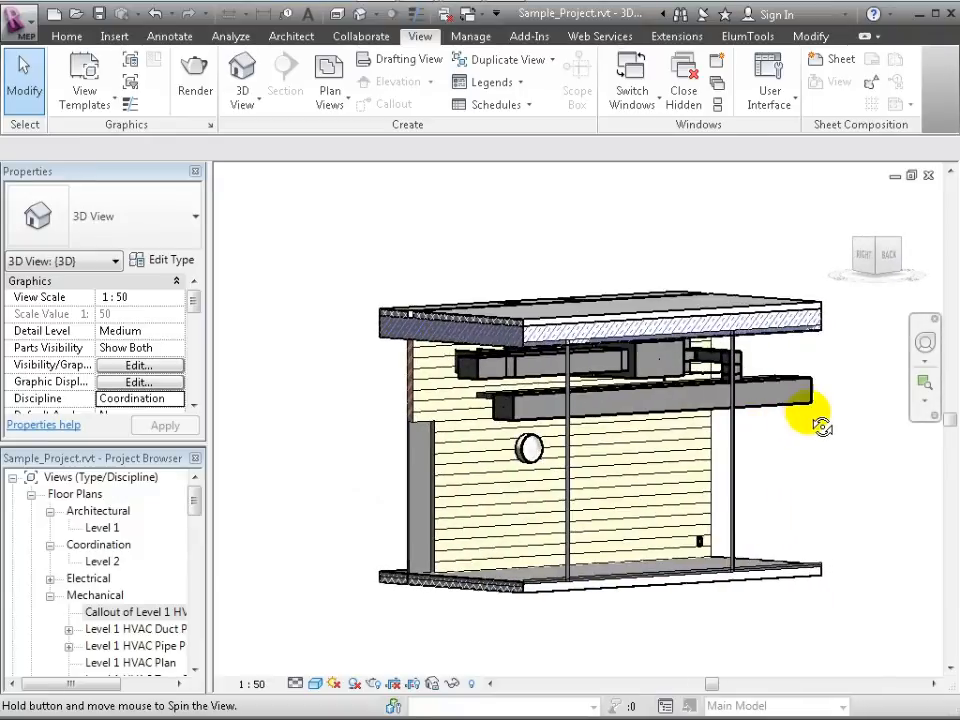